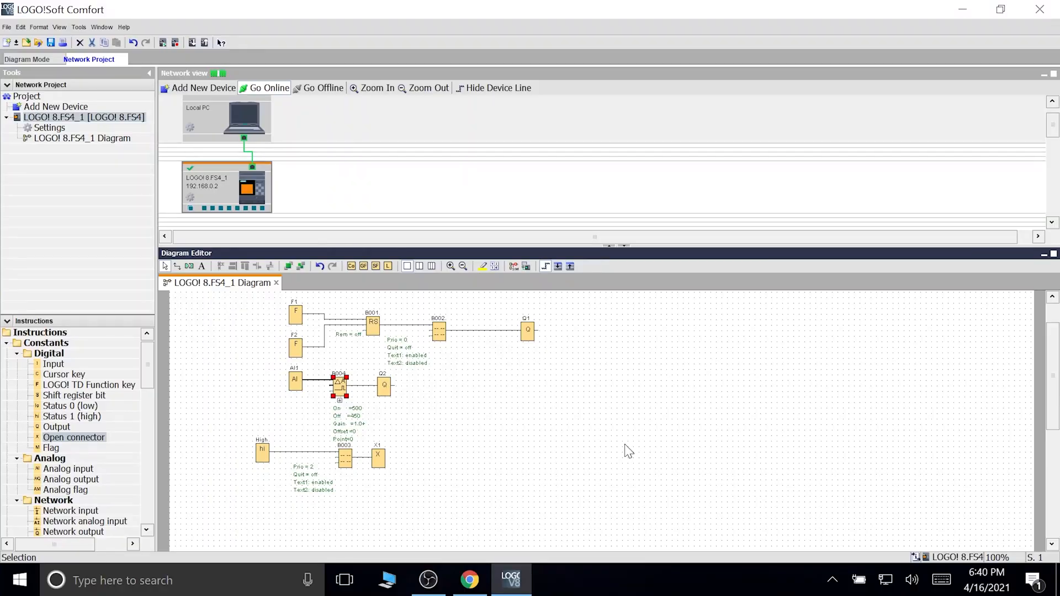
{"action": "mouse_move", "coordinate": [214, 377]}
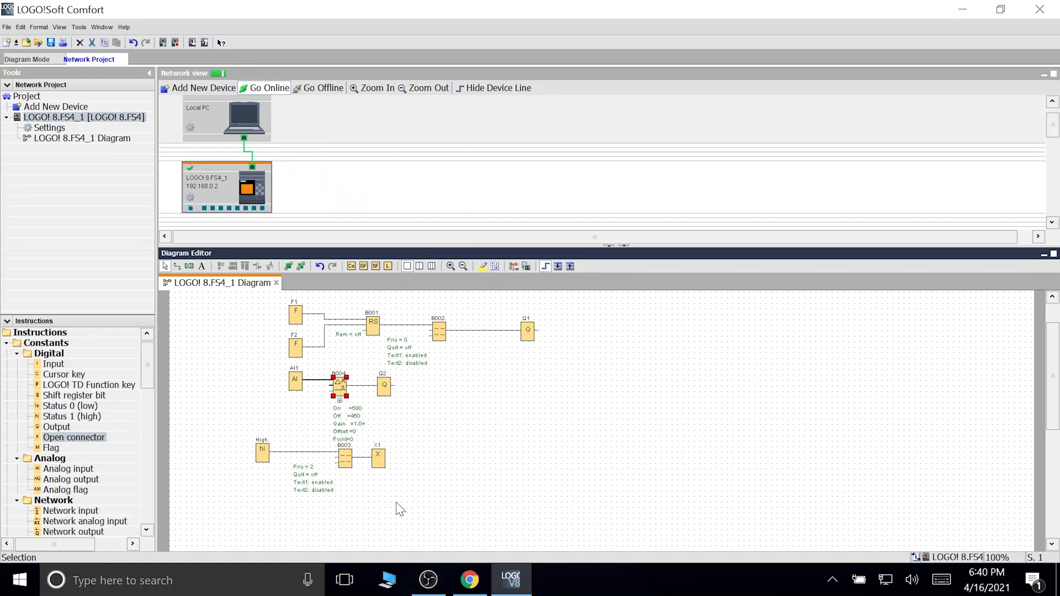
{"action": "mouse_move", "coordinate": [264, 467]}
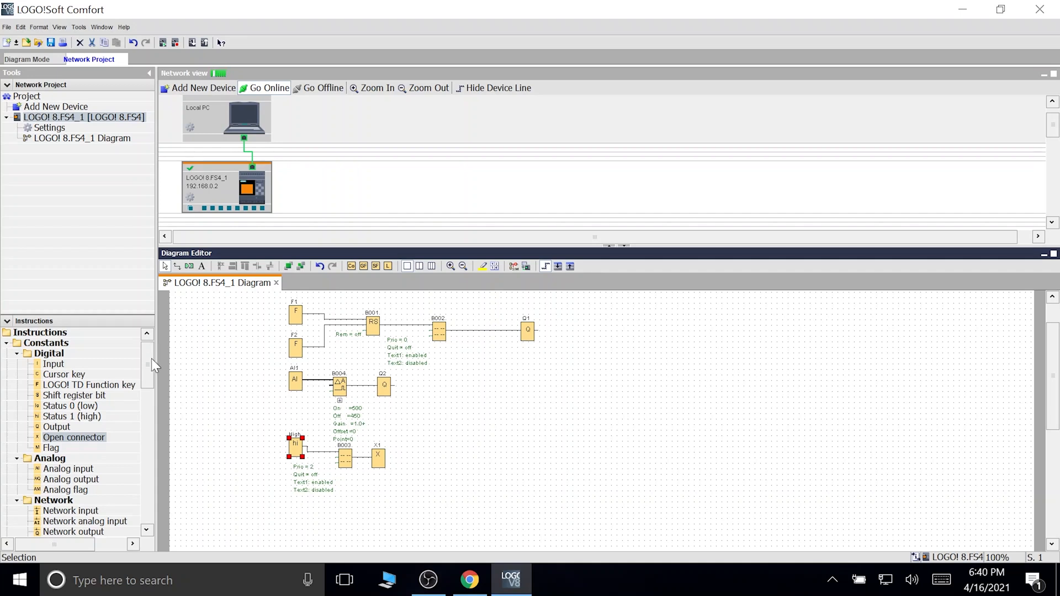
Step: Check analog input AI1's settings and keep AI1 as its input number
{"action": "scroll", "scroll_direction": "down", "scroll_amount": 3}
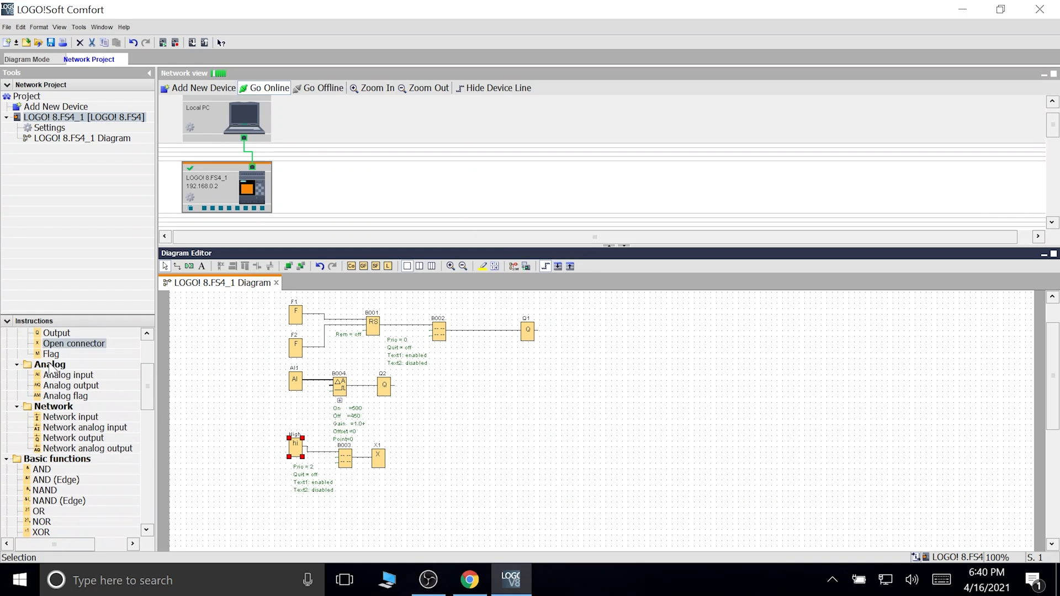
{"action": "mouse_move", "coordinate": [43, 381]}
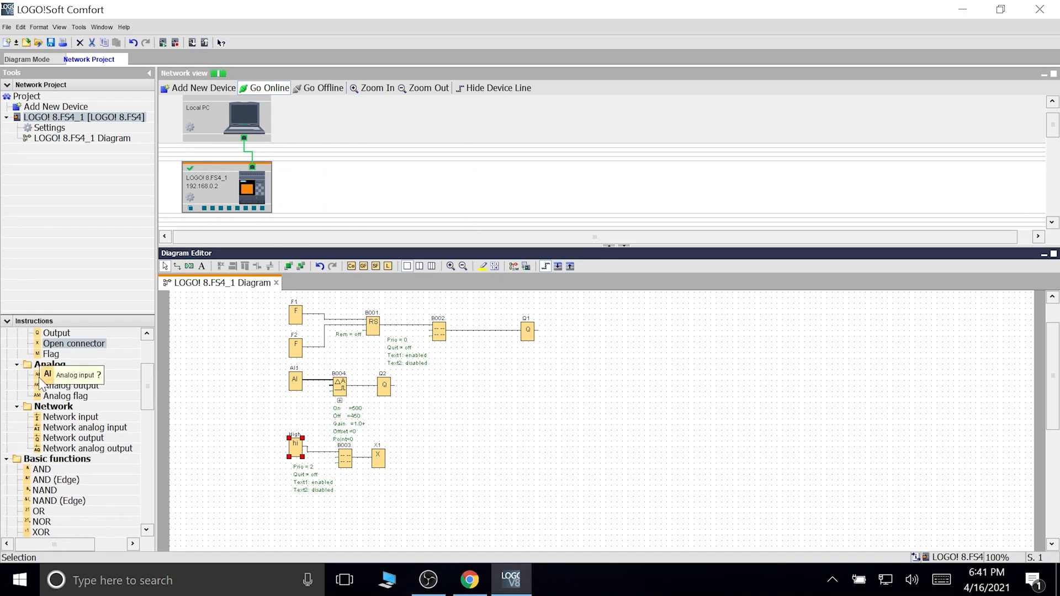
{"action": "double_click", "coordinate": [295, 380]}
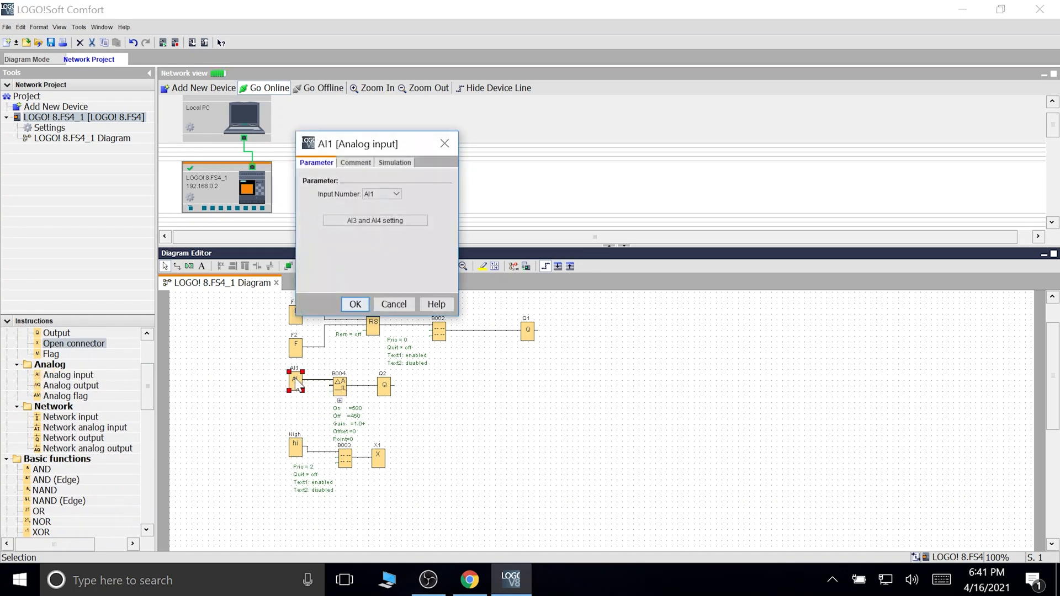
{"action": "left_click", "coordinate": [396, 194]}
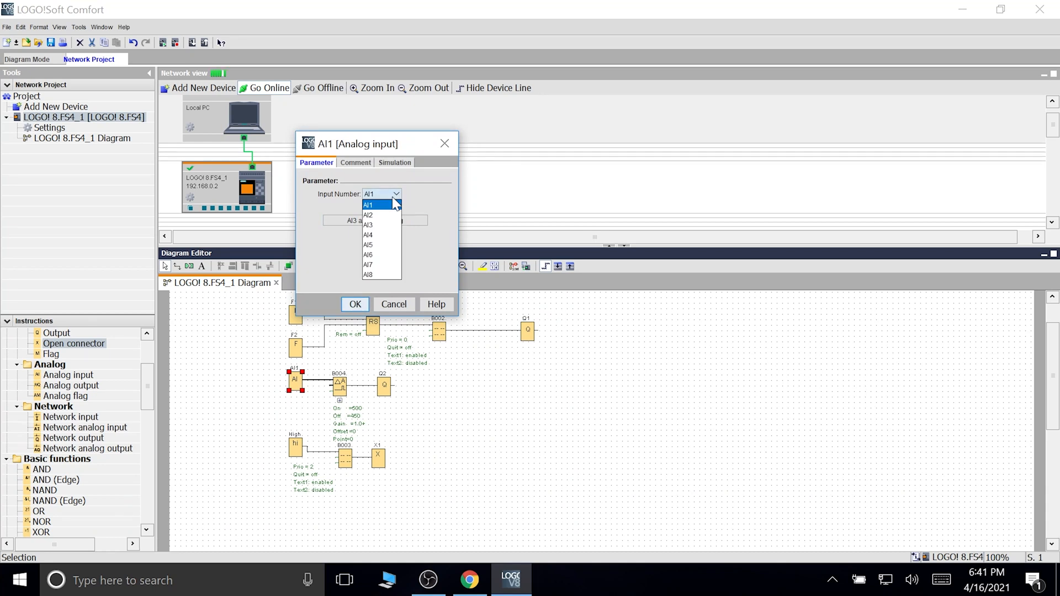
{"action": "left_click", "coordinate": [370, 205]}
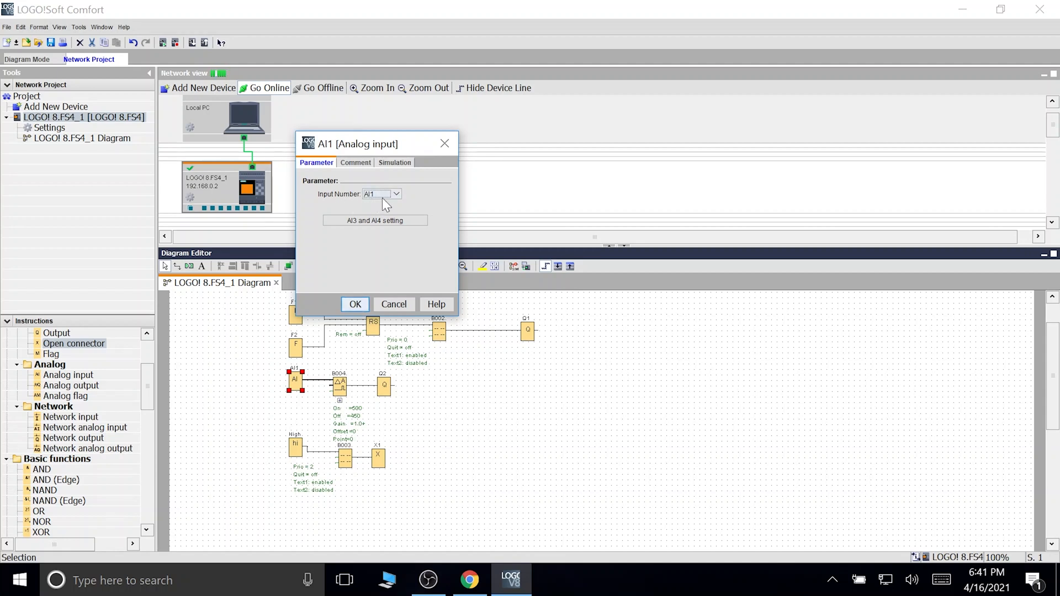
{"action": "left_click", "coordinate": [355, 304]}
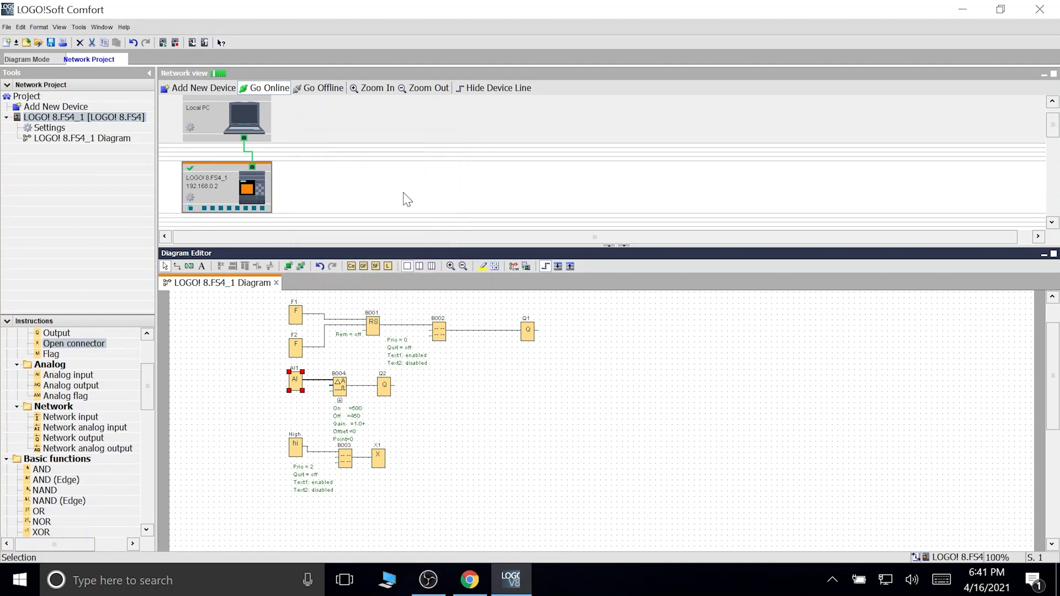
{"action": "mouse_move", "coordinate": [318, 394]}
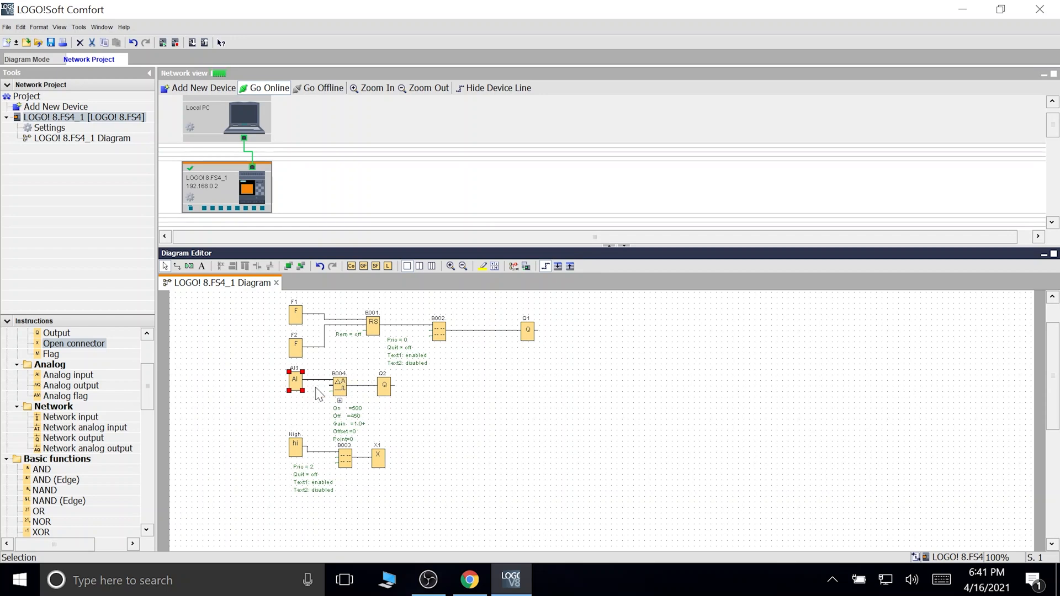
Step: Transfer the program to the LOGO! controller, switching it to STOP, for online testing
{"action": "double_click", "coordinate": [338, 383]}
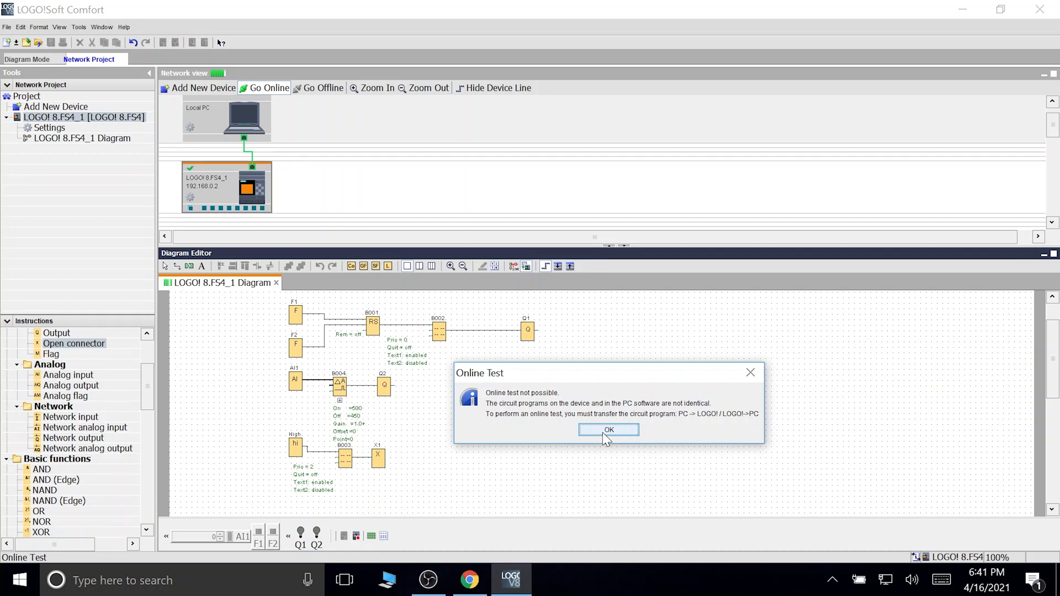
{"action": "left_click", "coordinate": [609, 430]}
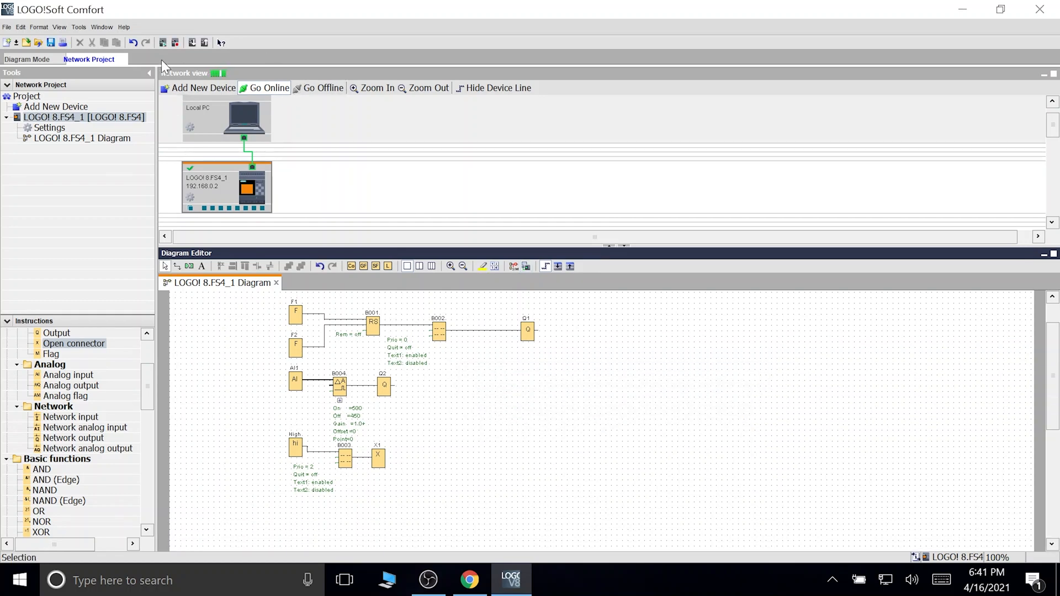
{"action": "mouse_move", "coordinate": [196, 42]}
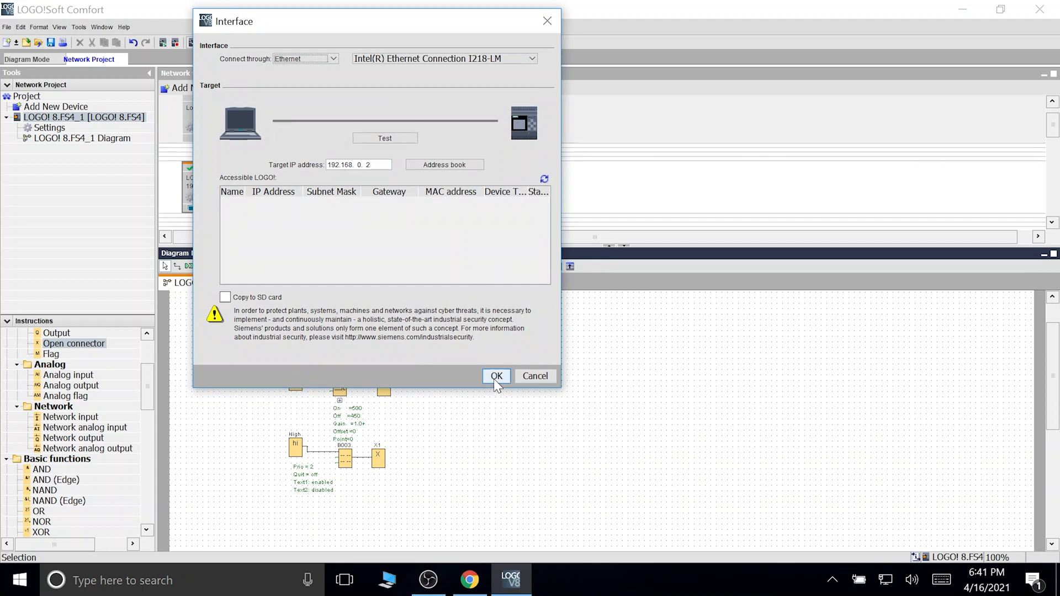
{"action": "left_click", "coordinate": [496, 376]}
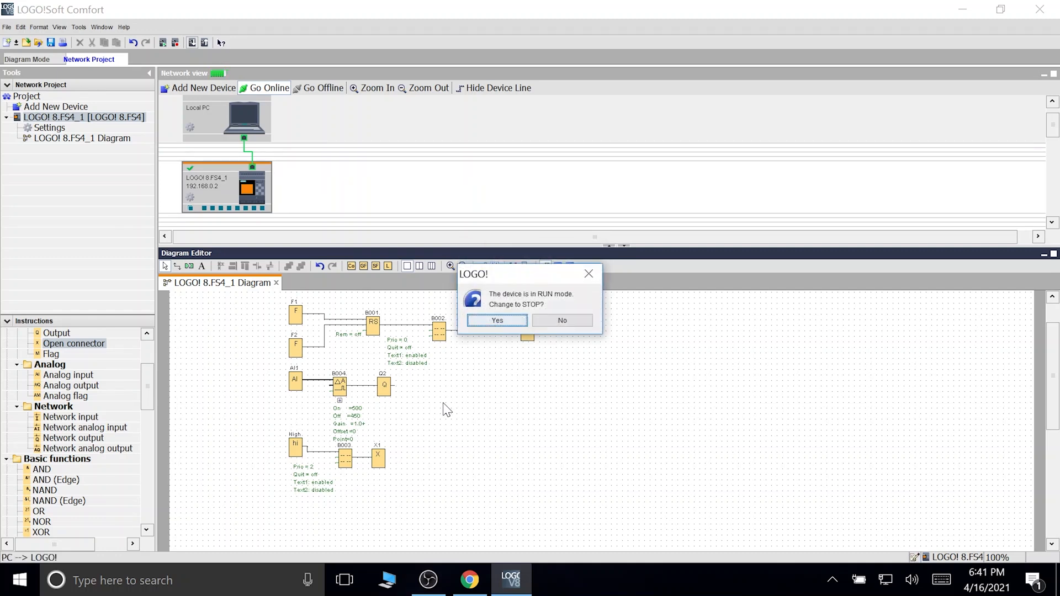
{"action": "left_click", "coordinate": [497, 321]}
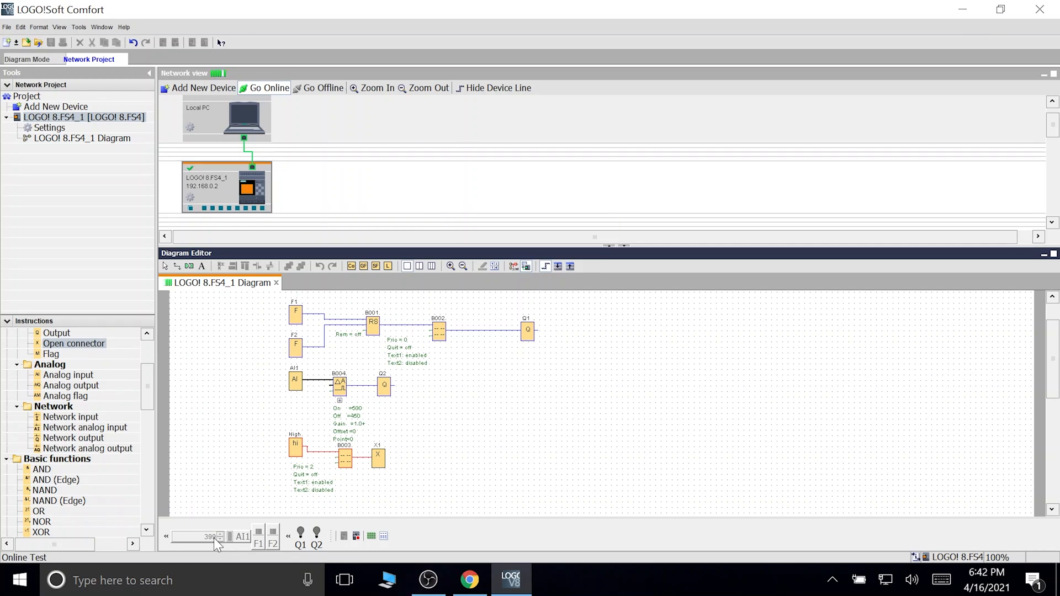
{"action": "mouse_move", "coordinate": [427, 417]}
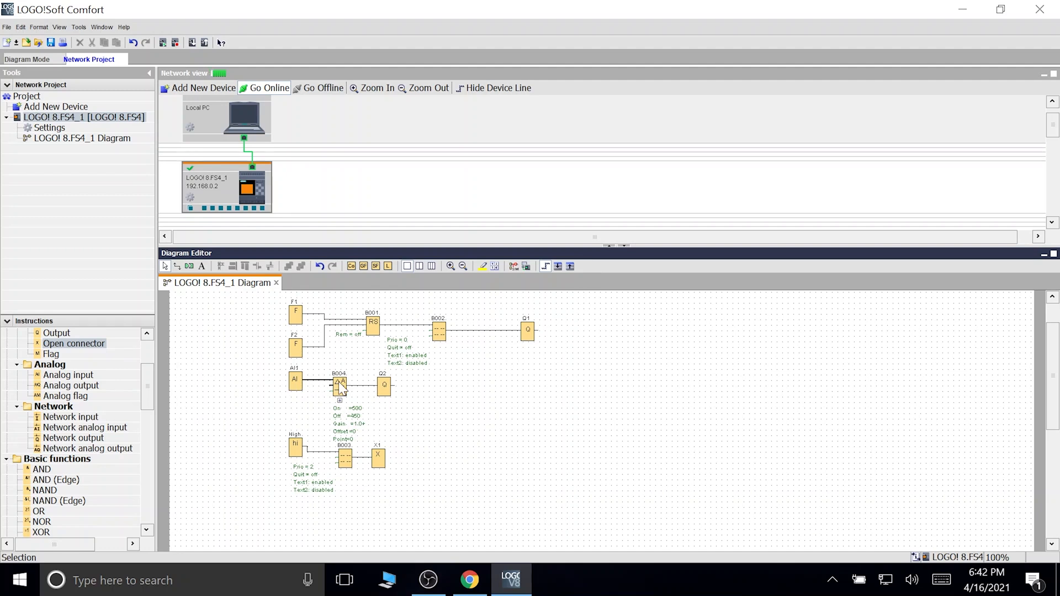
Step: Open analog comparator B004's parameters, showing the sensor type choices
{"action": "double_click", "coordinate": [337, 384]}
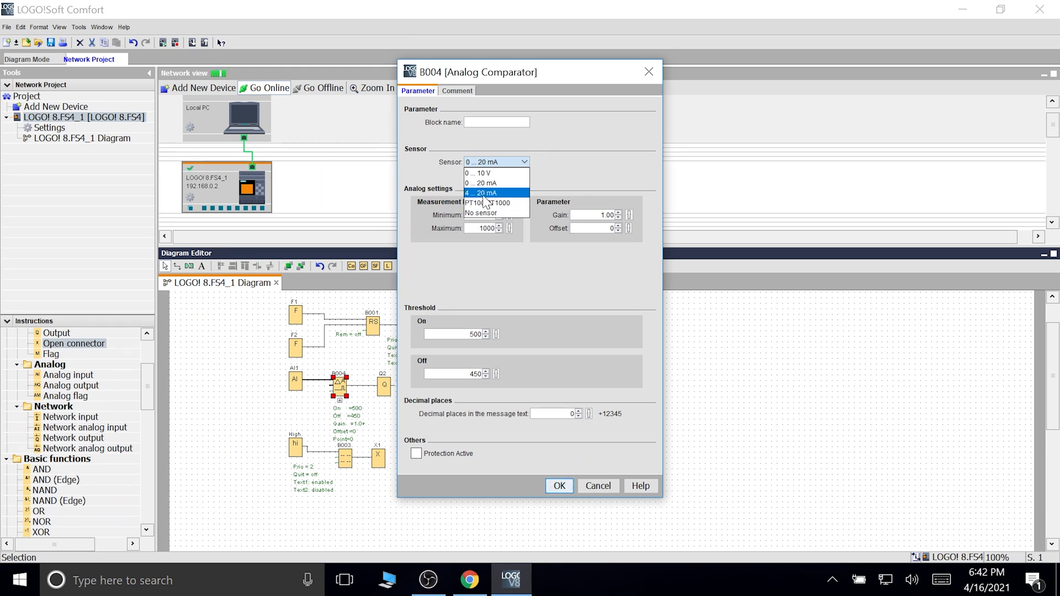
{"action": "mouse_move", "coordinate": [491, 207]}
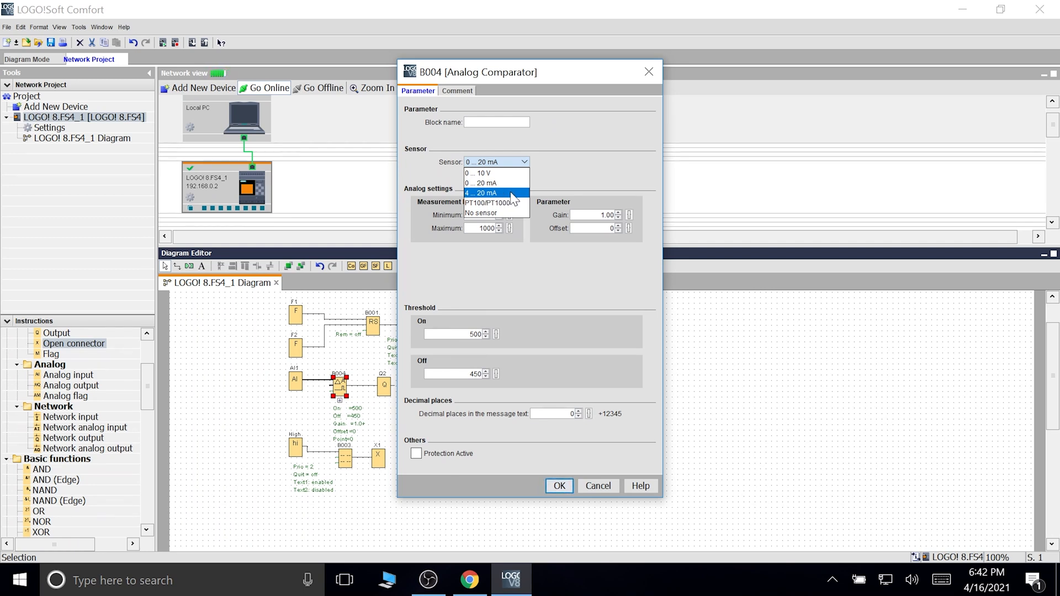
{"action": "mouse_move", "coordinate": [495, 182]}
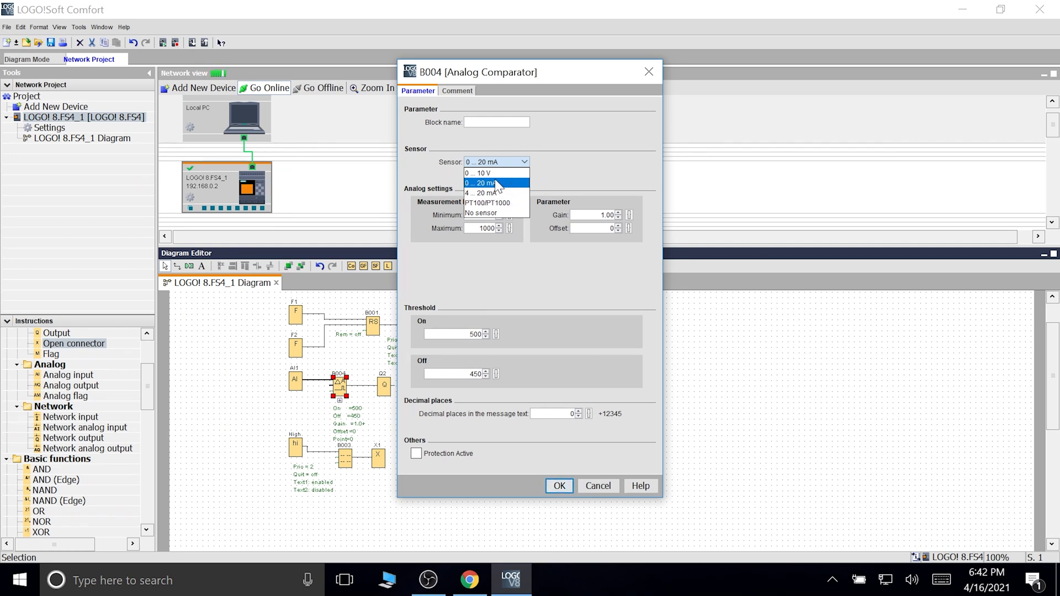
{"action": "left_click", "coordinate": [488, 183]}
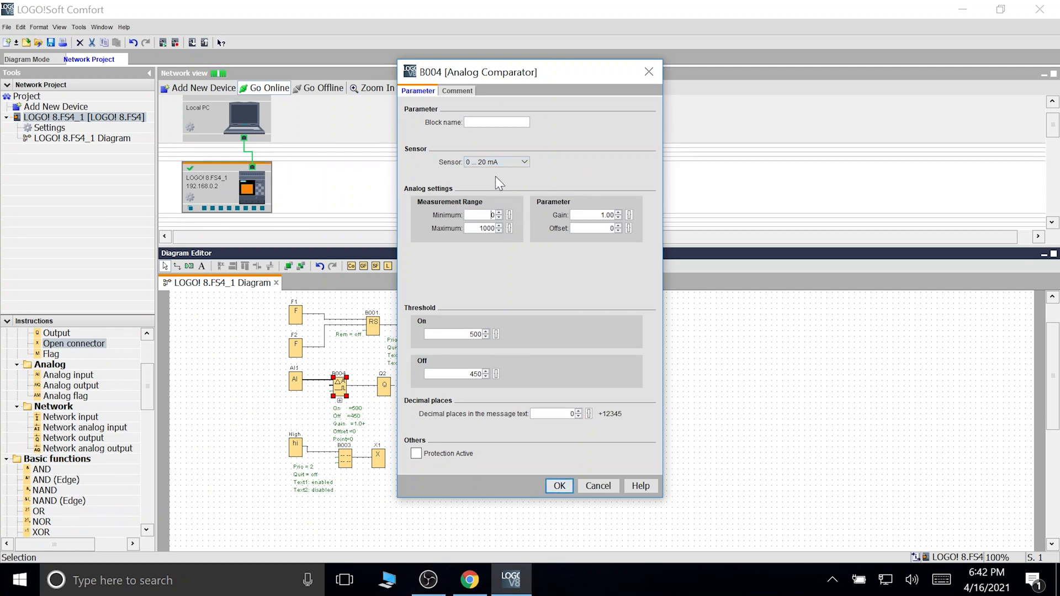
{"action": "mouse_move", "coordinate": [498, 255]}
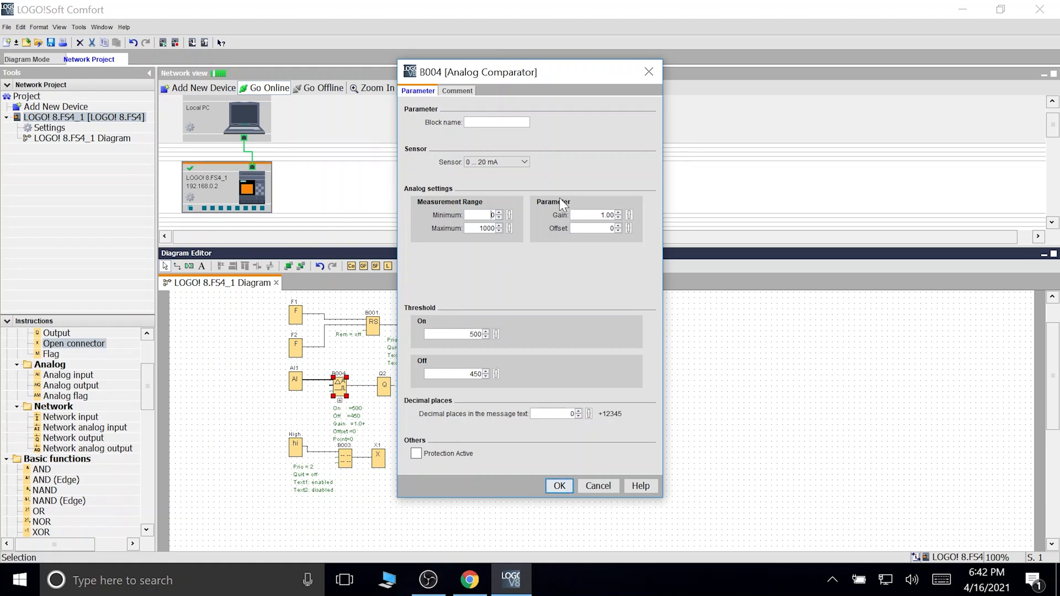
{"action": "mouse_move", "coordinate": [558, 346]}
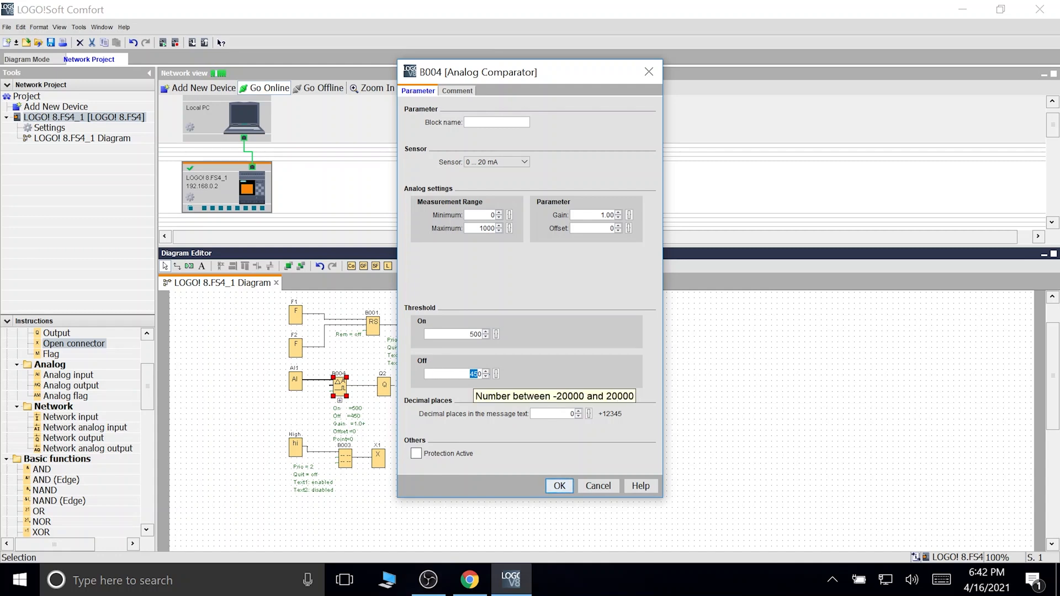
{"action": "mouse_move", "coordinate": [491, 359]}
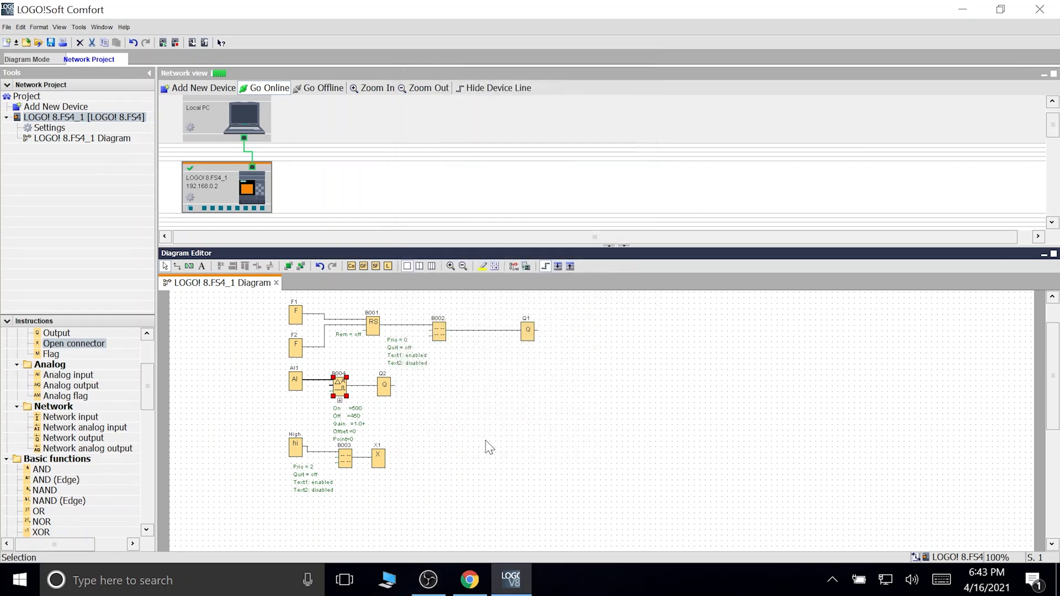
{"action": "double_click", "coordinate": [338, 381]}
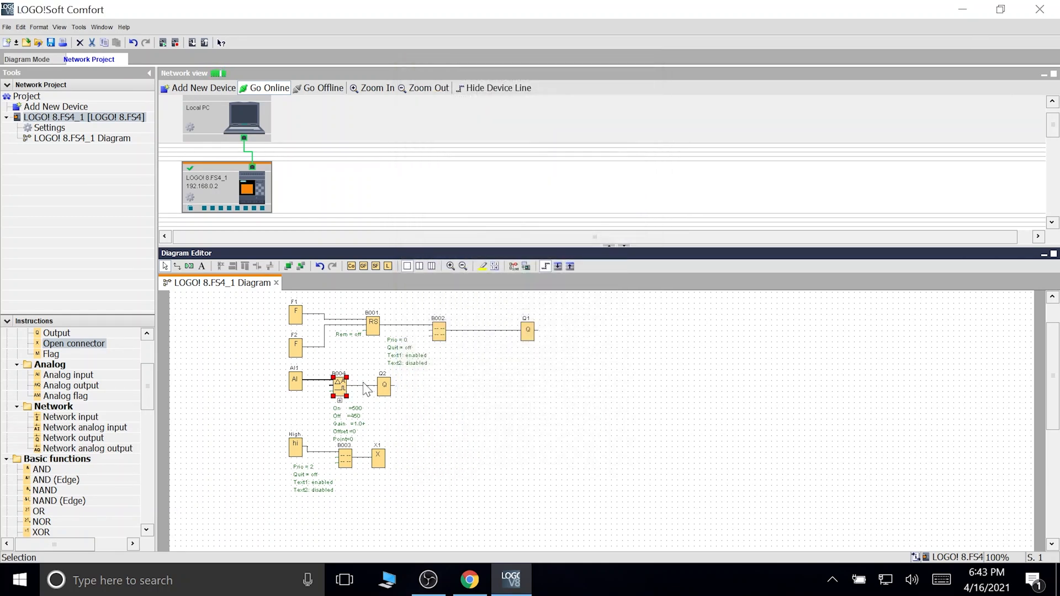
{"action": "mouse_move", "coordinate": [384, 387]}
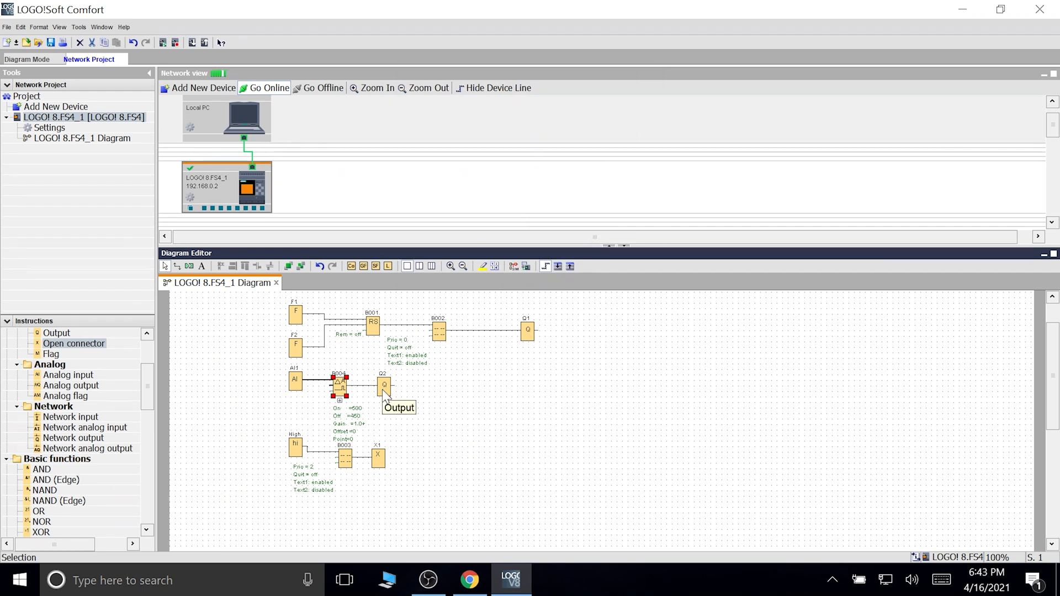
{"action": "mouse_move", "coordinate": [385, 392]}
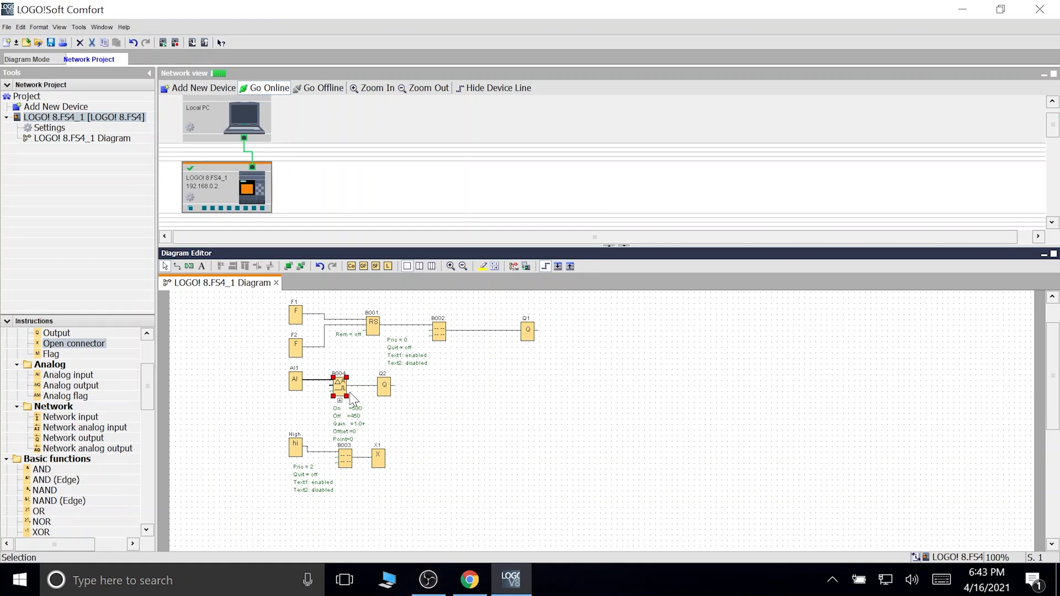
{"action": "double_click", "coordinate": [338, 385]}
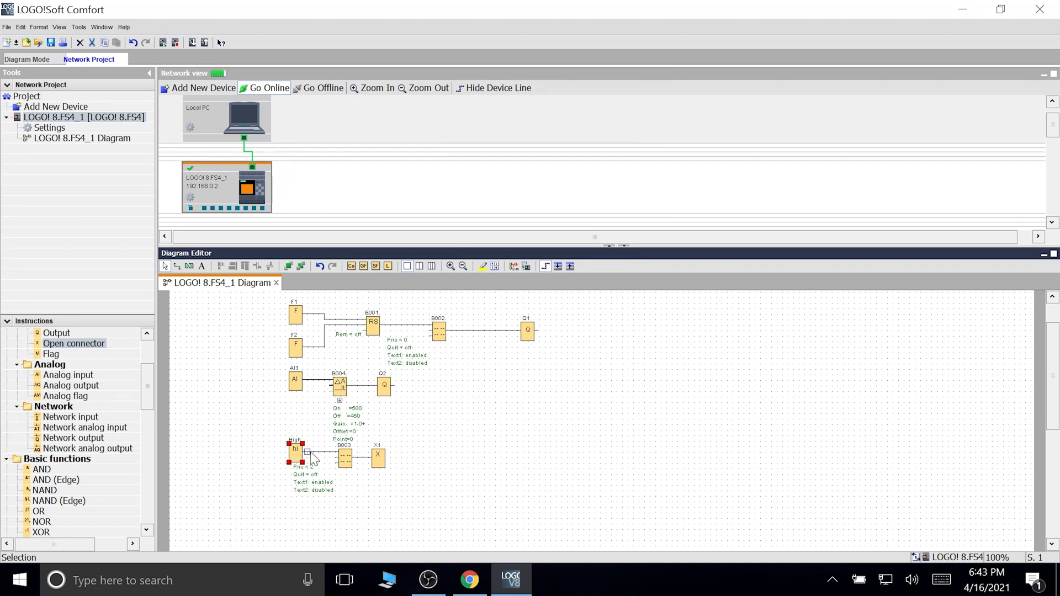
{"action": "double_click", "coordinate": [295, 449]}
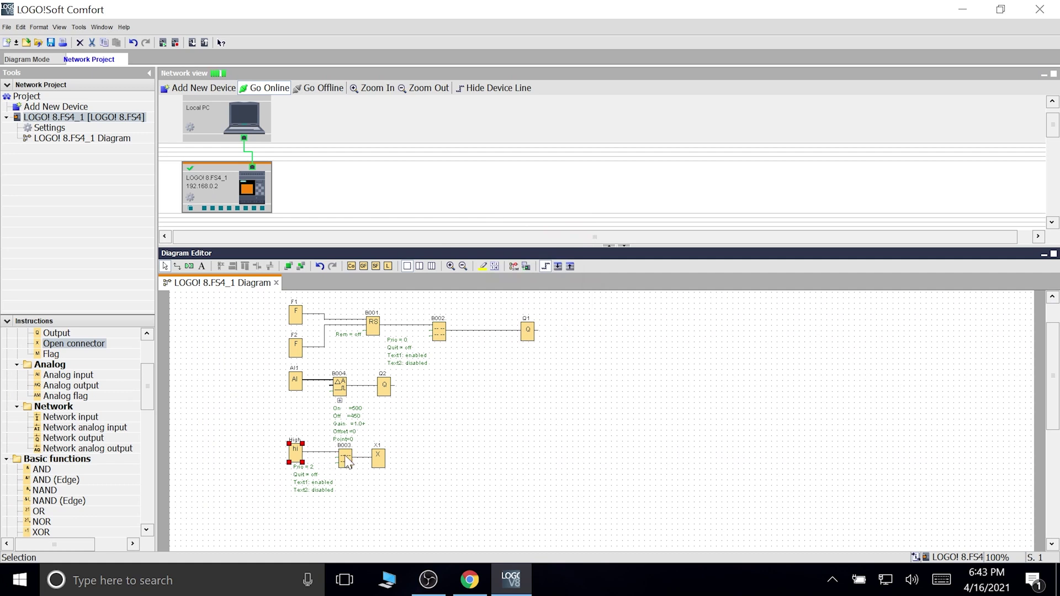
{"action": "mouse_move", "coordinate": [344, 461]}
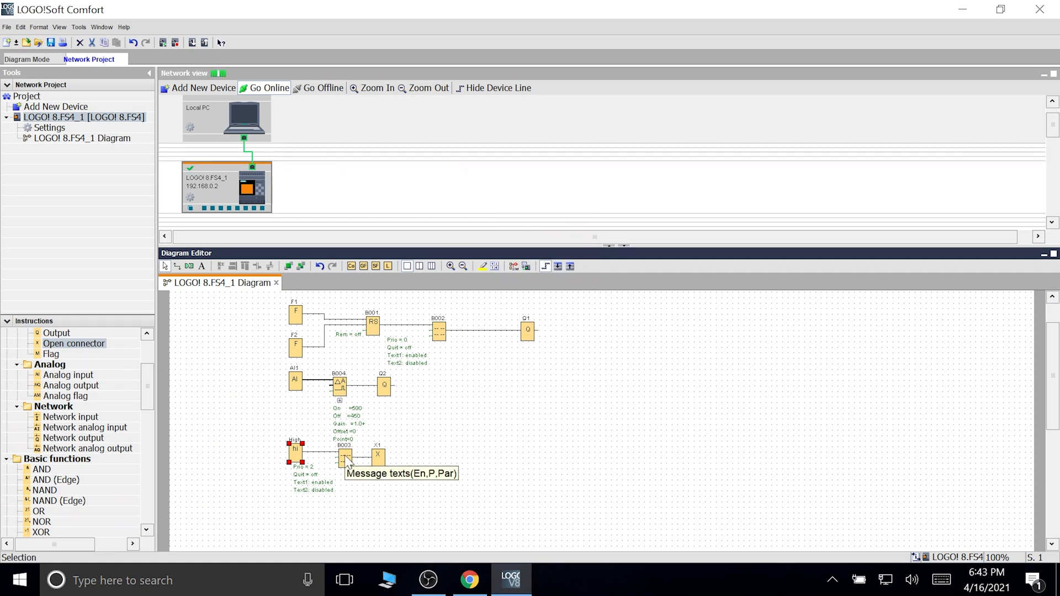
{"action": "double_click", "coordinate": [341, 458]}
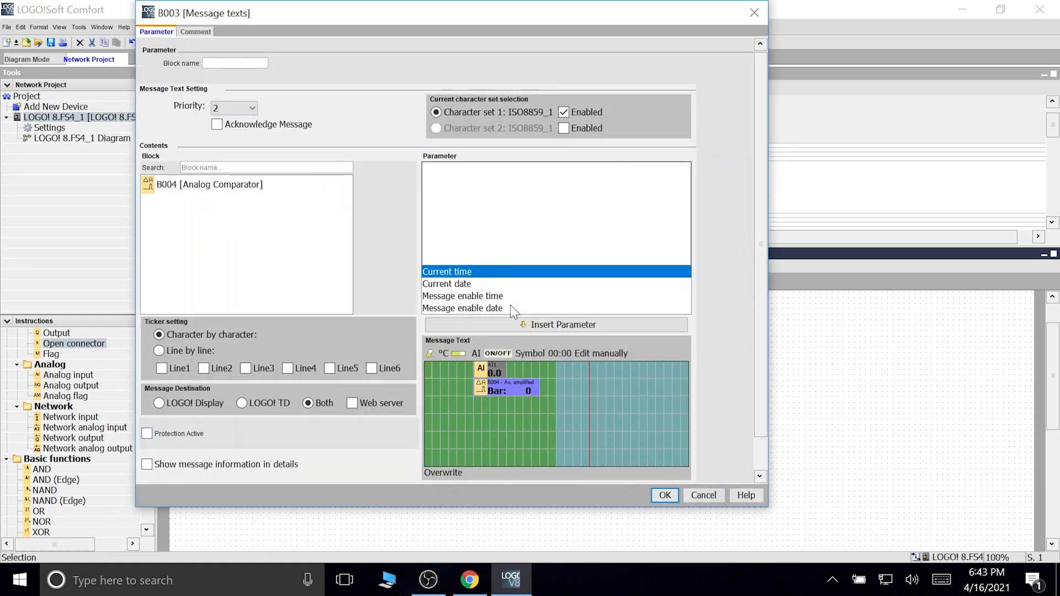
{"action": "mouse_move", "coordinate": [100, 177]}
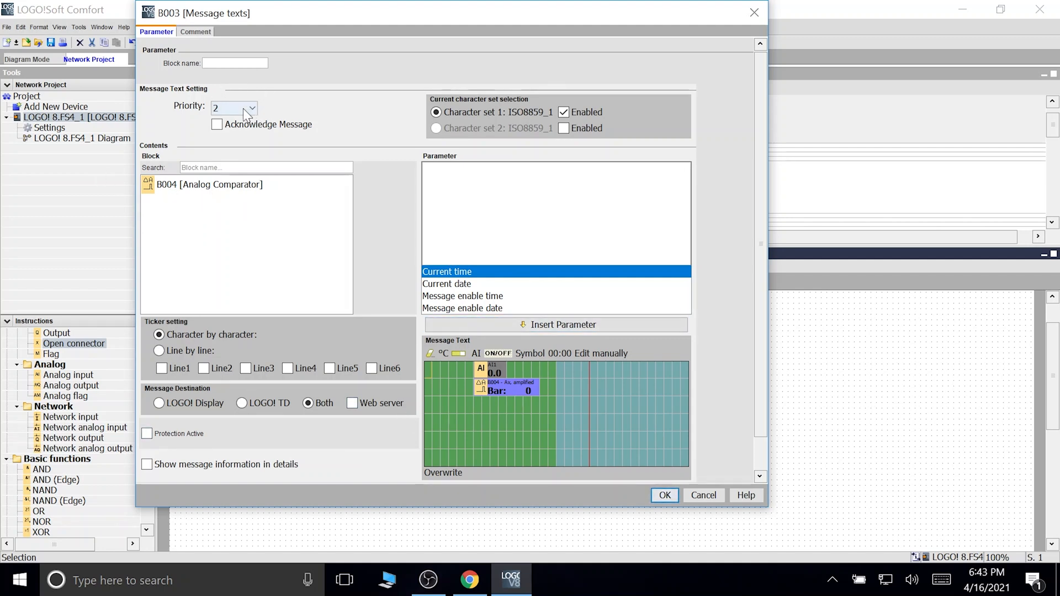
{"action": "mouse_move", "coordinate": [245, 113]}
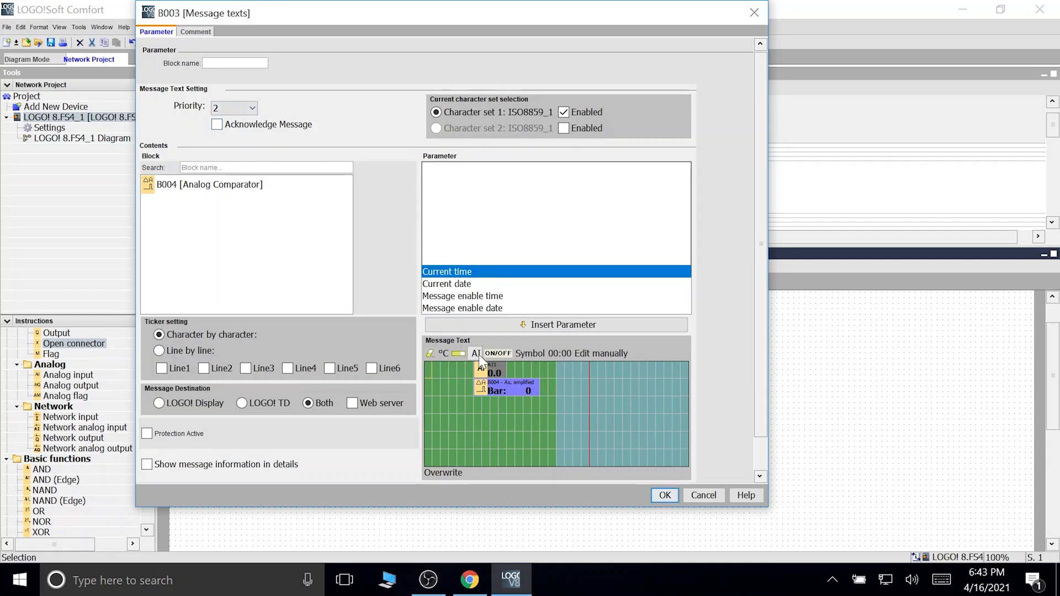
{"action": "left_click", "coordinate": [476, 353]}
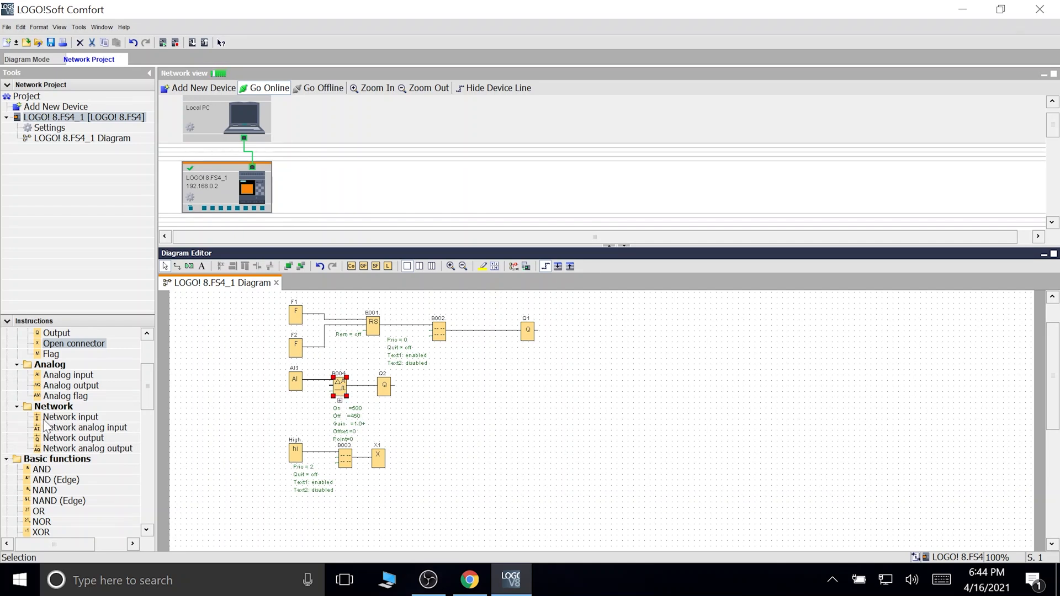
Step: Open message text block B003, still priority 2 with AI value and B004 bar
{"action": "scroll", "scroll_direction": "down", "scroll_amount": 3}
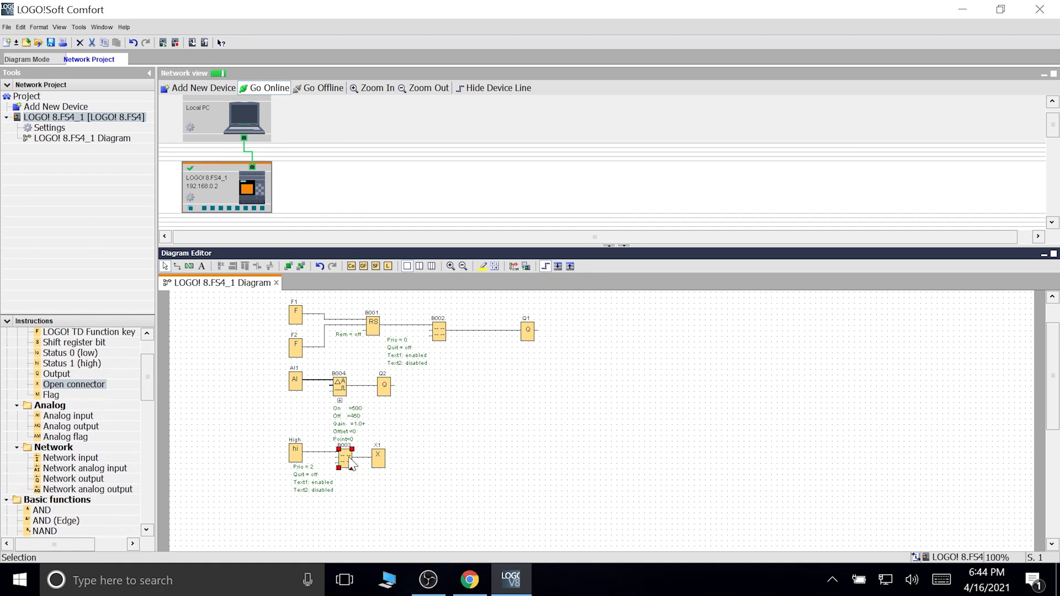
{"action": "double_click", "coordinate": [342, 455]}
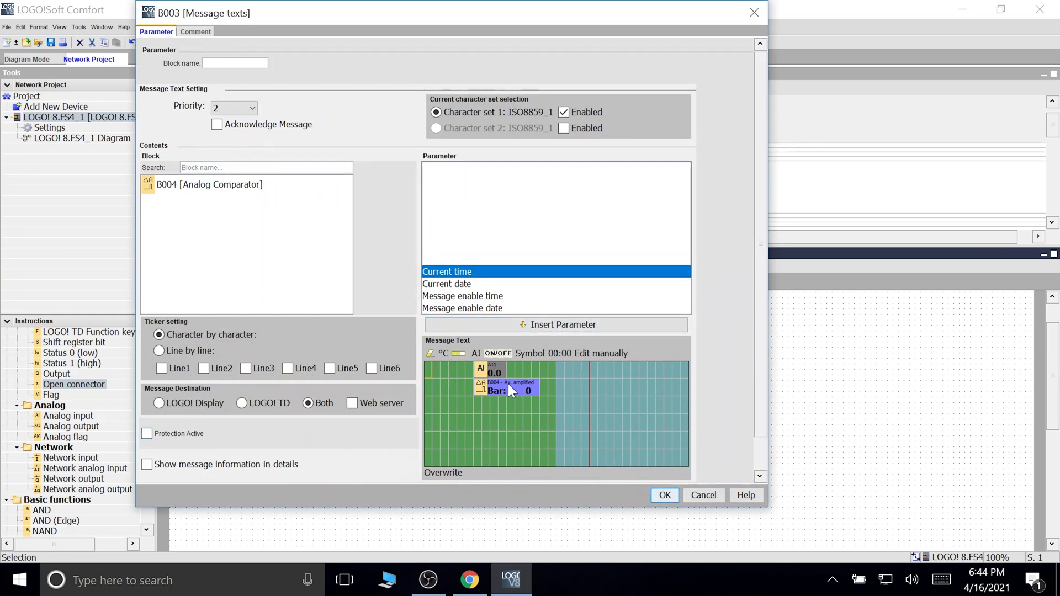
Step: Set B003's bar graph to B004's amplified Ax, range 0 to 1000, and close messages
{"action": "double_click", "coordinate": [507, 390]}
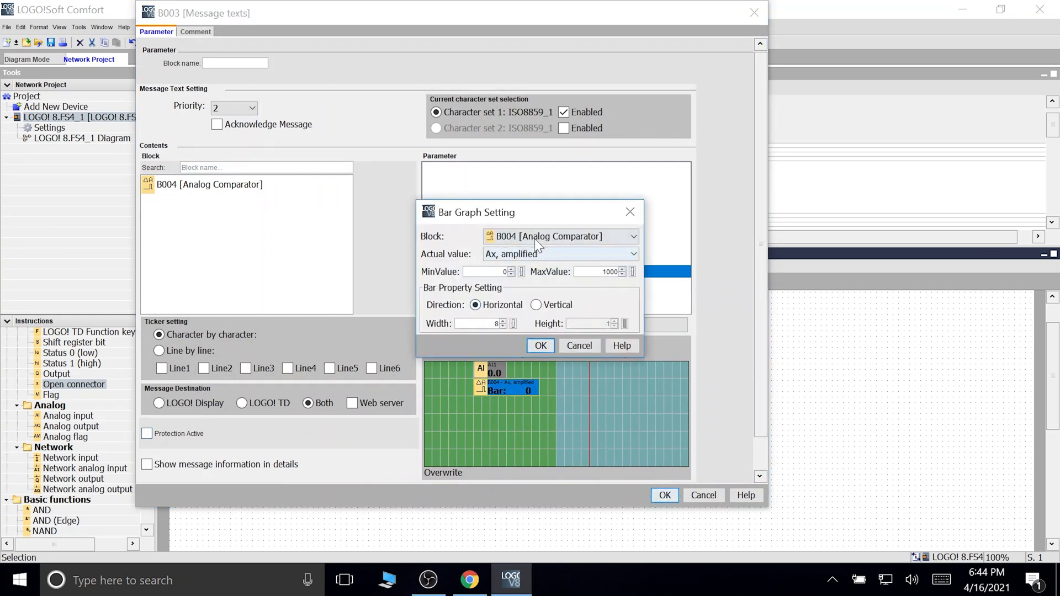
{"action": "mouse_move", "coordinate": [546, 258]}
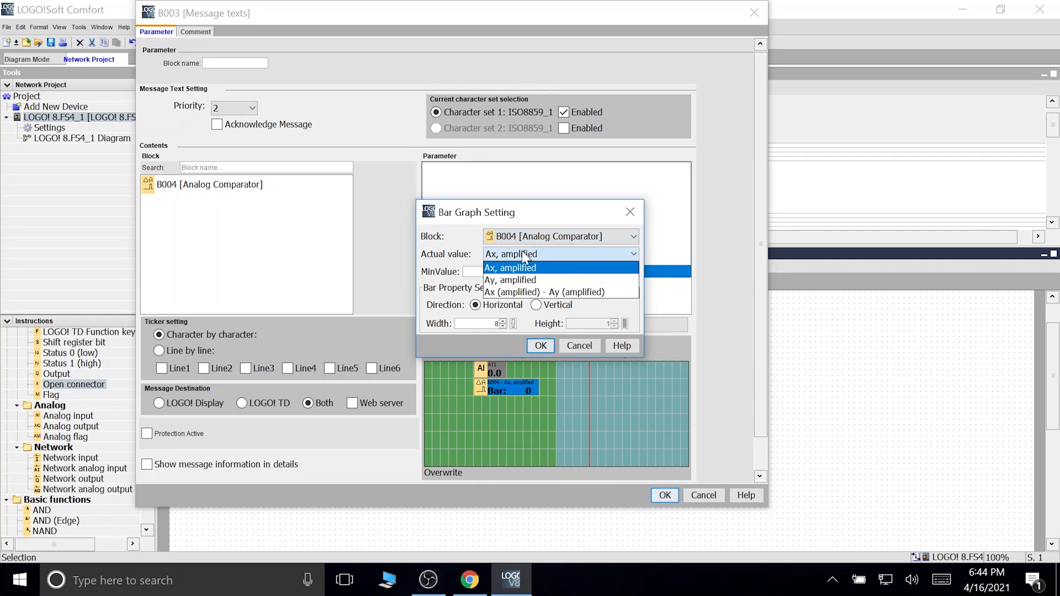
{"action": "left_click", "coordinate": [510, 267]}
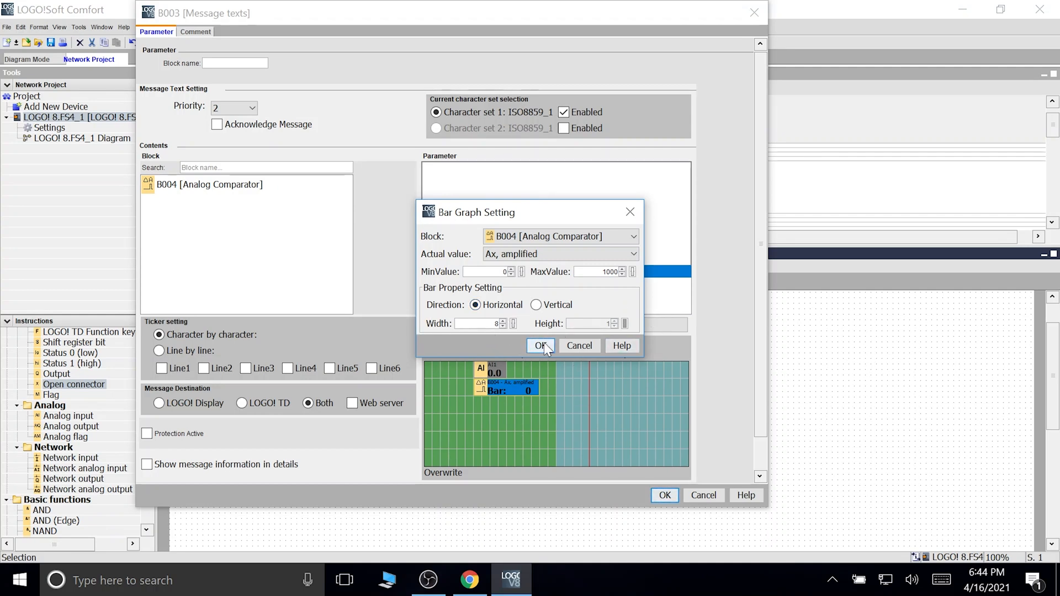
{"action": "left_click", "coordinate": [541, 345]}
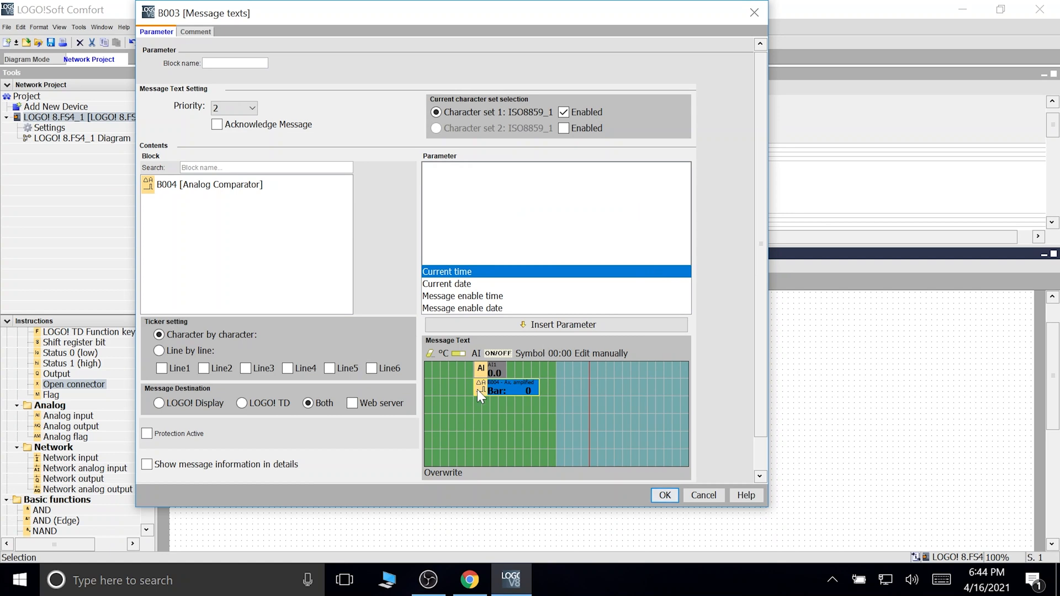
{"action": "mouse_move", "coordinate": [534, 395]}
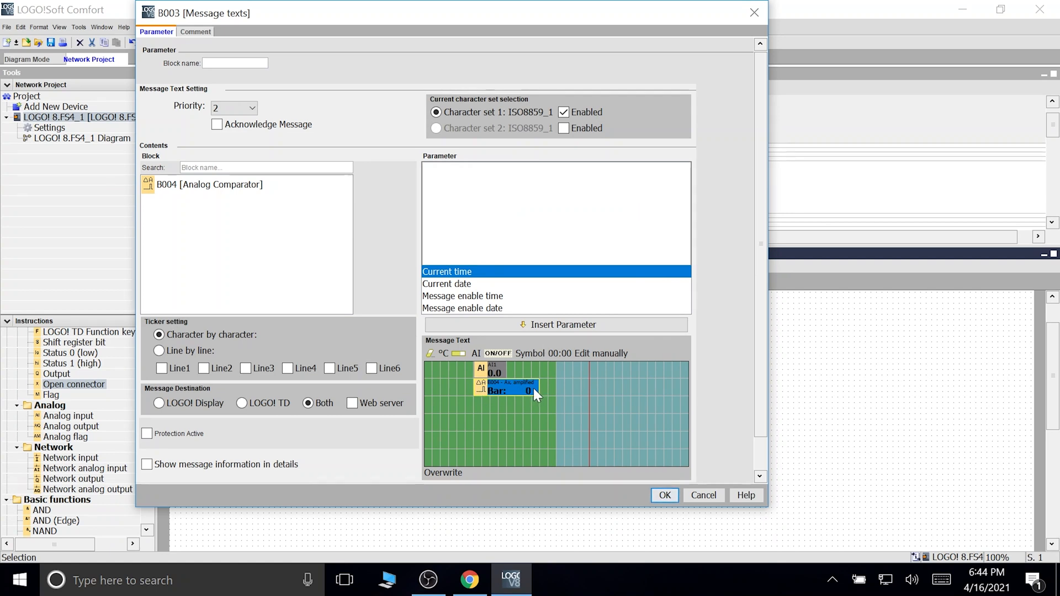
{"action": "mouse_move", "coordinate": [572, 385]}
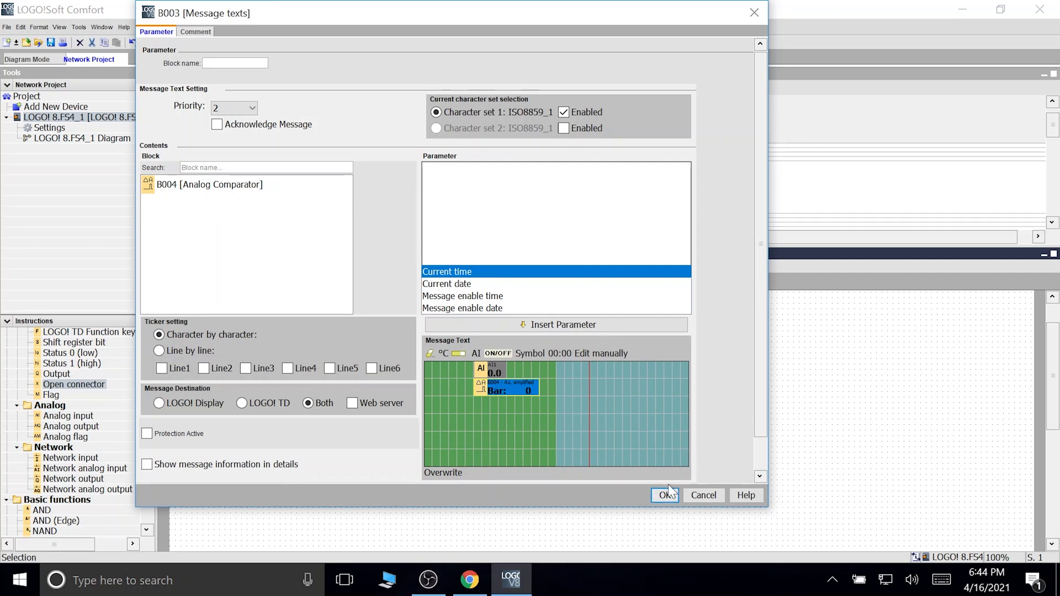
{"action": "left_click", "coordinate": [666, 495]}
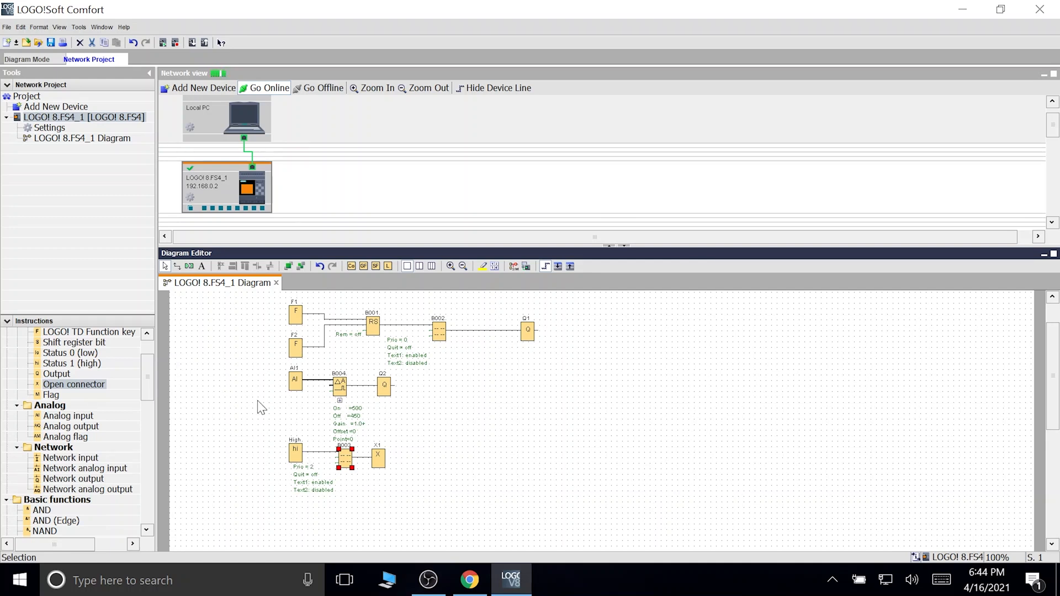
{"action": "mouse_move", "coordinate": [323, 447]}
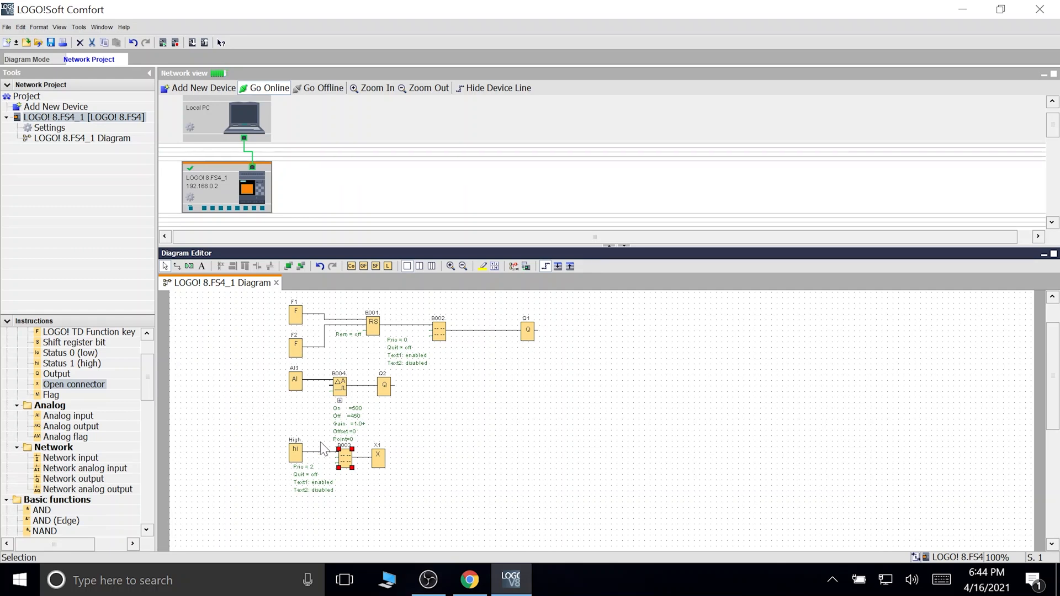
{"action": "double_click", "coordinate": [343, 454]}
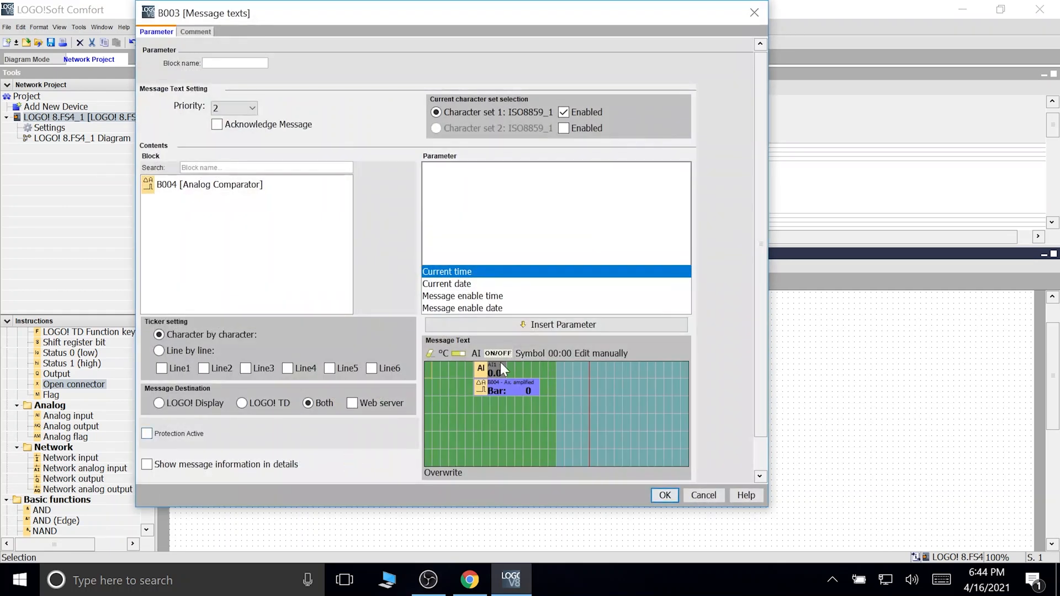
{"action": "left_click", "coordinate": [505, 369]}
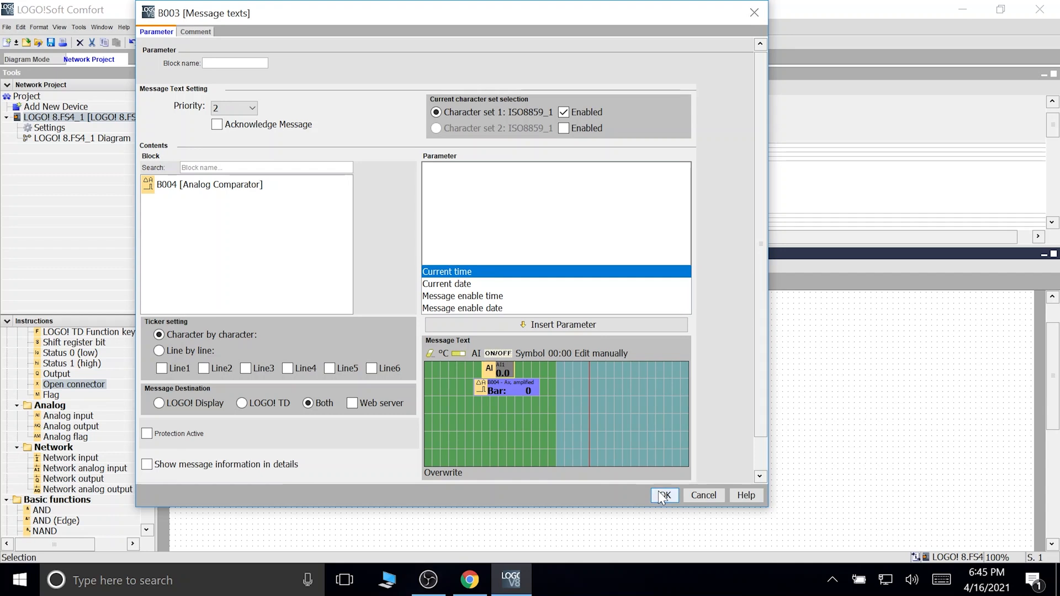
{"action": "left_click", "coordinate": [664, 495]}
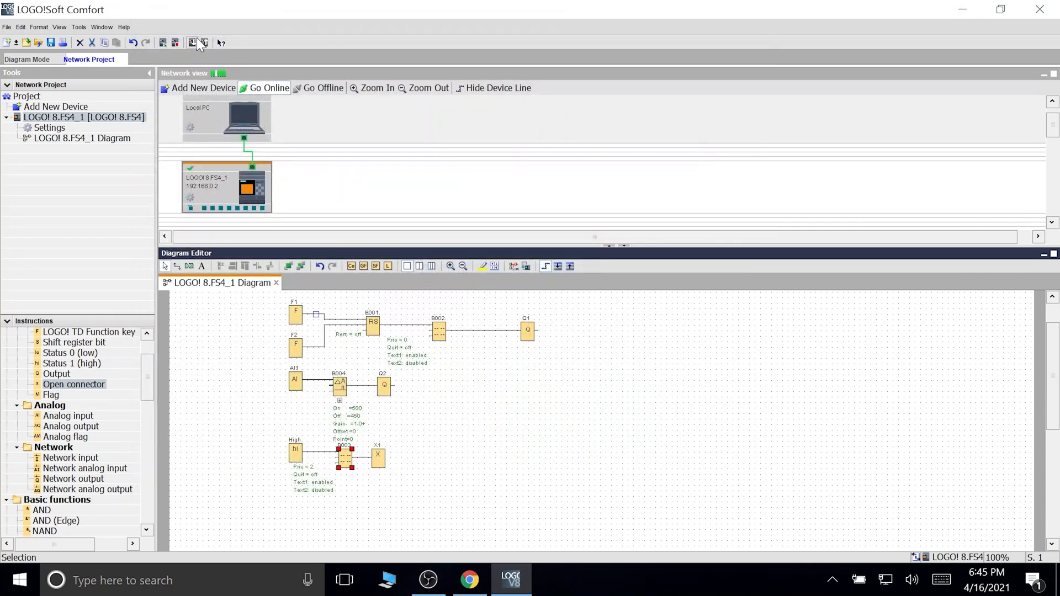
Step: Download the diagram to the LOGO! at 192.168.0.2, stopping it then returning it to RUN
{"action": "left_click", "coordinate": [264, 88]}
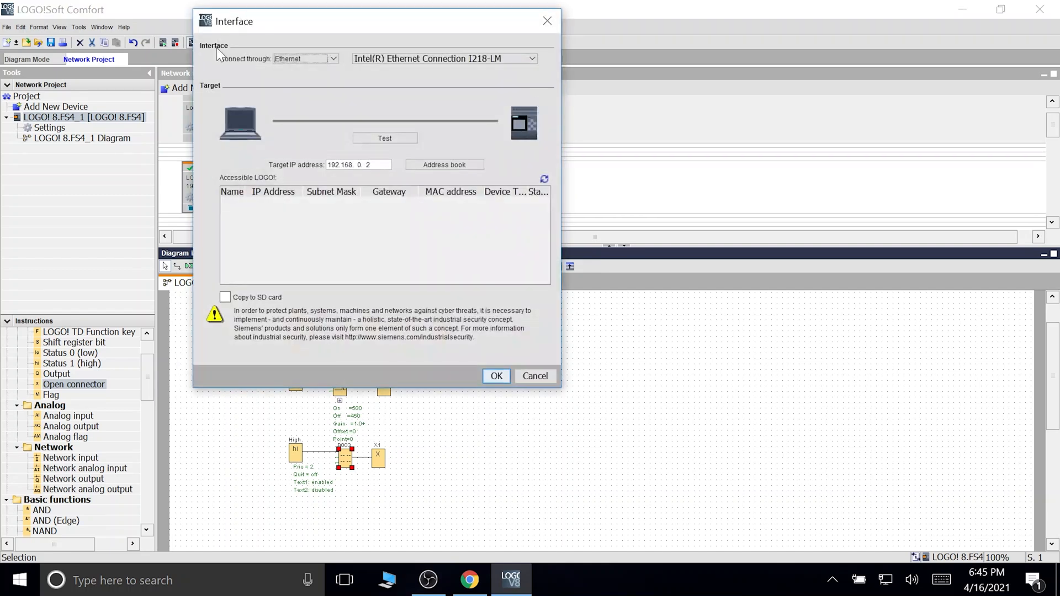
{"action": "left_click", "coordinate": [496, 376]}
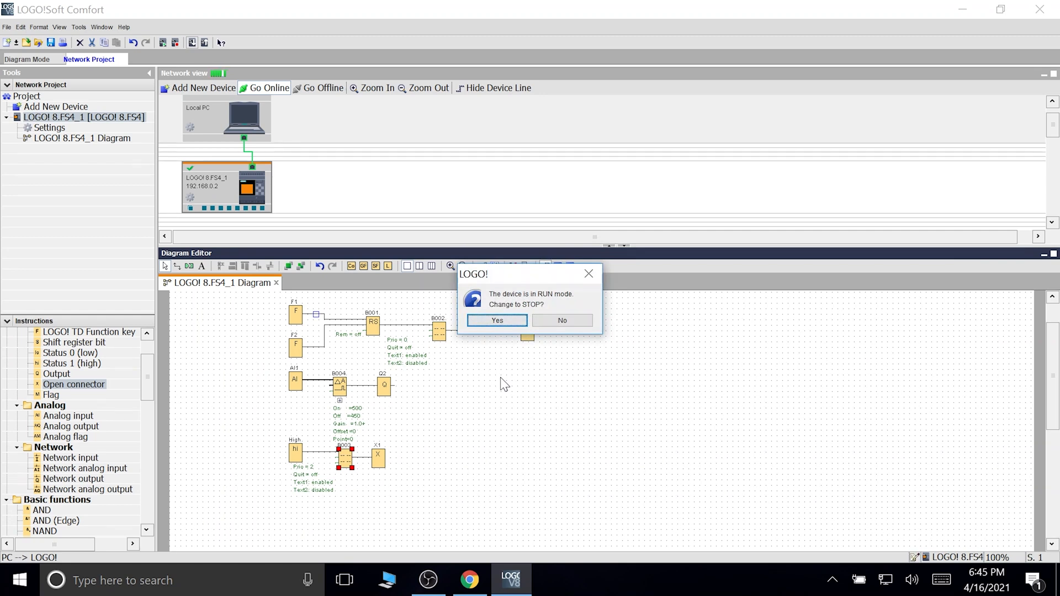
{"action": "left_click", "coordinate": [497, 320]}
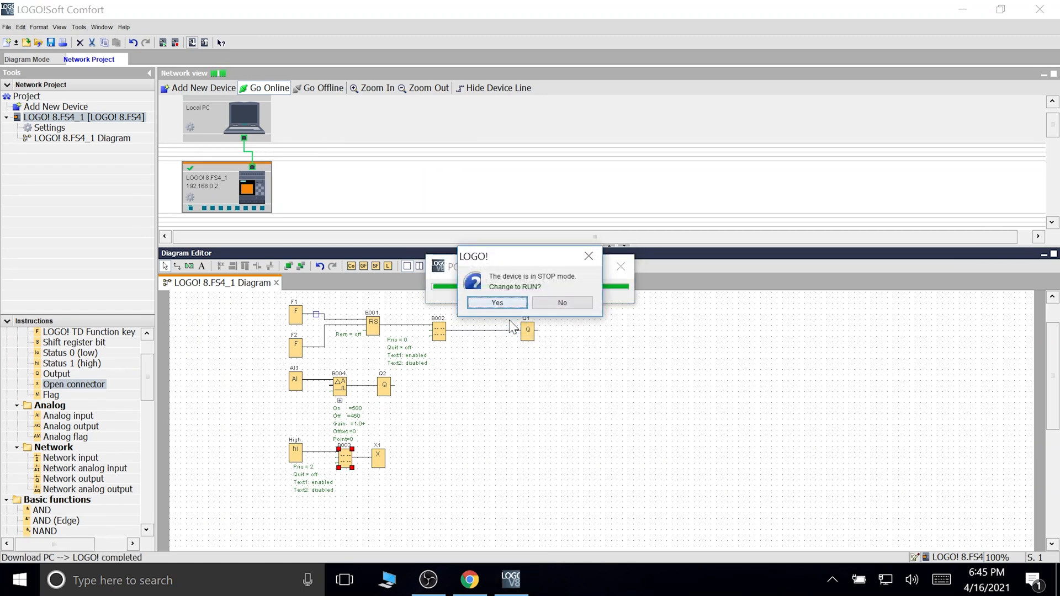
{"action": "left_click", "coordinate": [497, 303]}
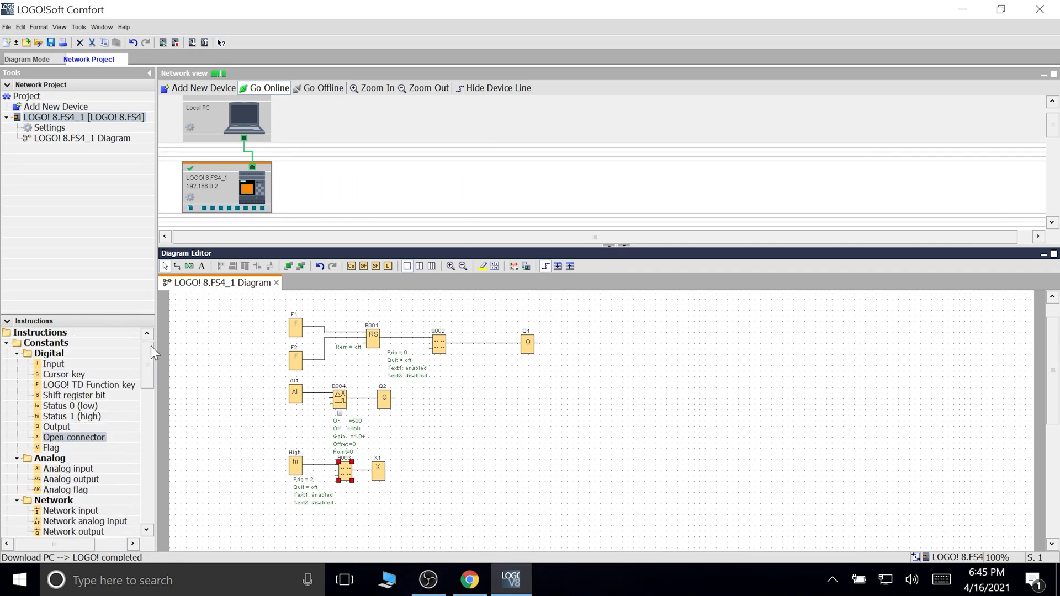
{"action": "scroll", "scroll_direction": "down", "scroll_amount": 3}
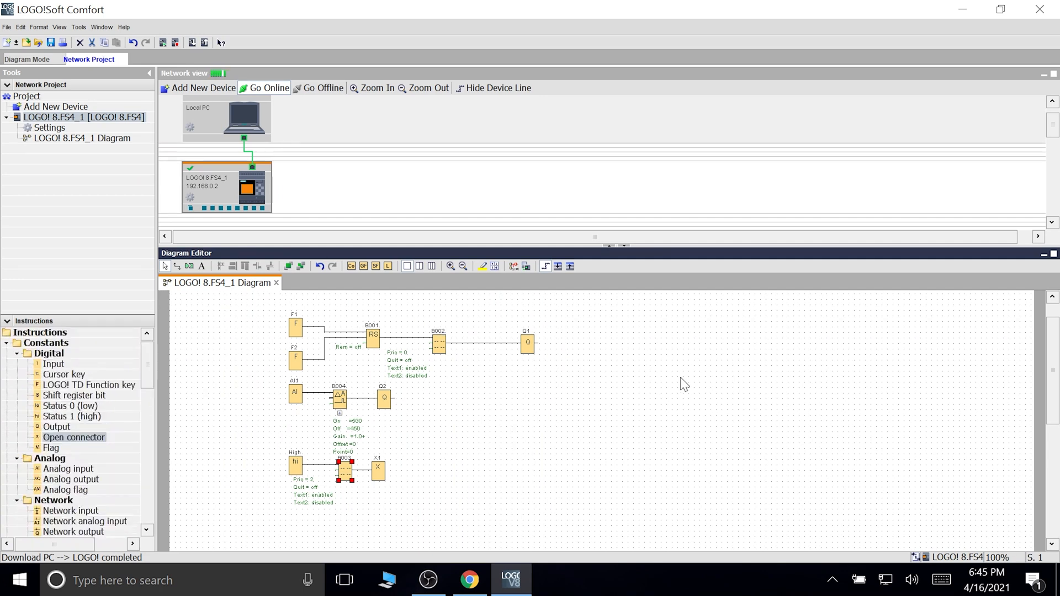
{"action": "mouse_move", "coordinate": [1056, 189]}
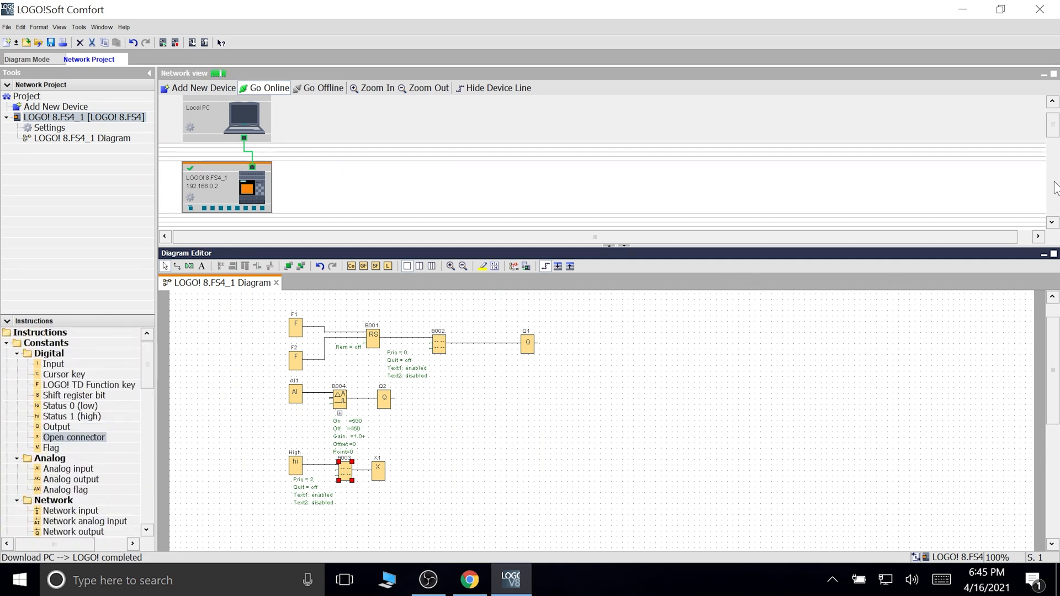